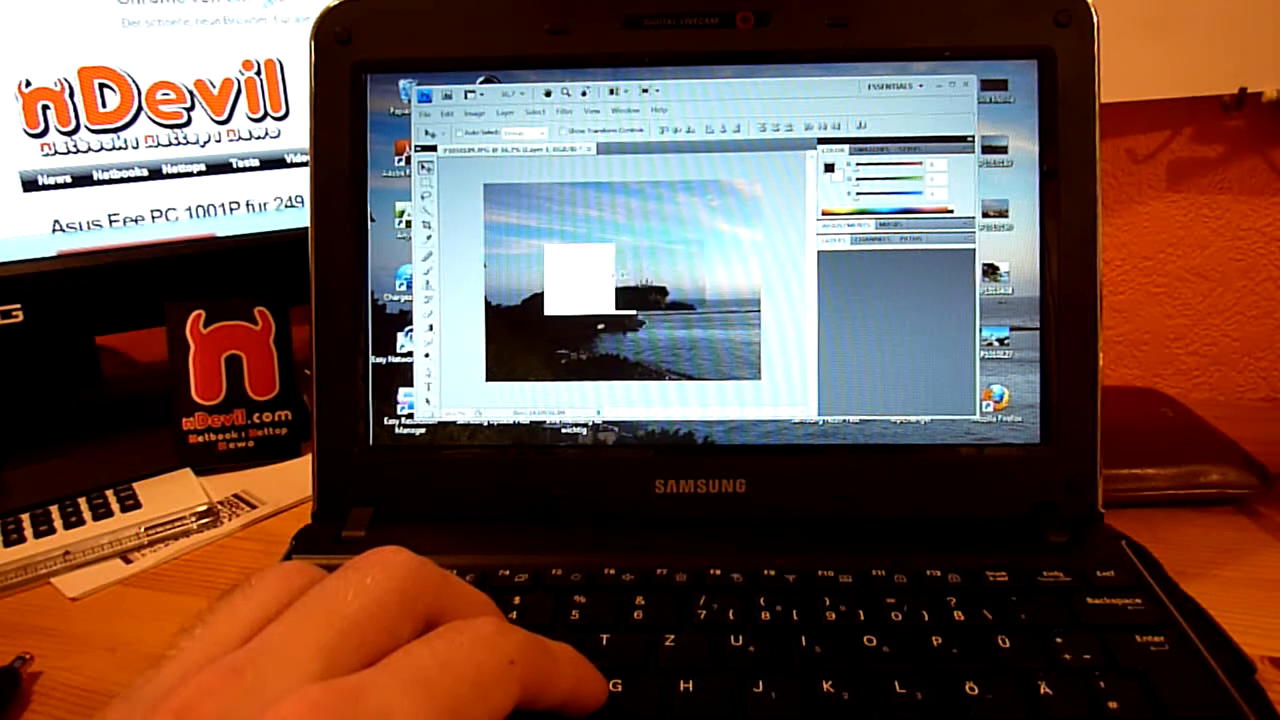
# - Drag the pasted headland chunk up and slightly right into the sky above the white square
pyautogui.moveTo(585, 290); pyautogui.dragTo(615, 265)
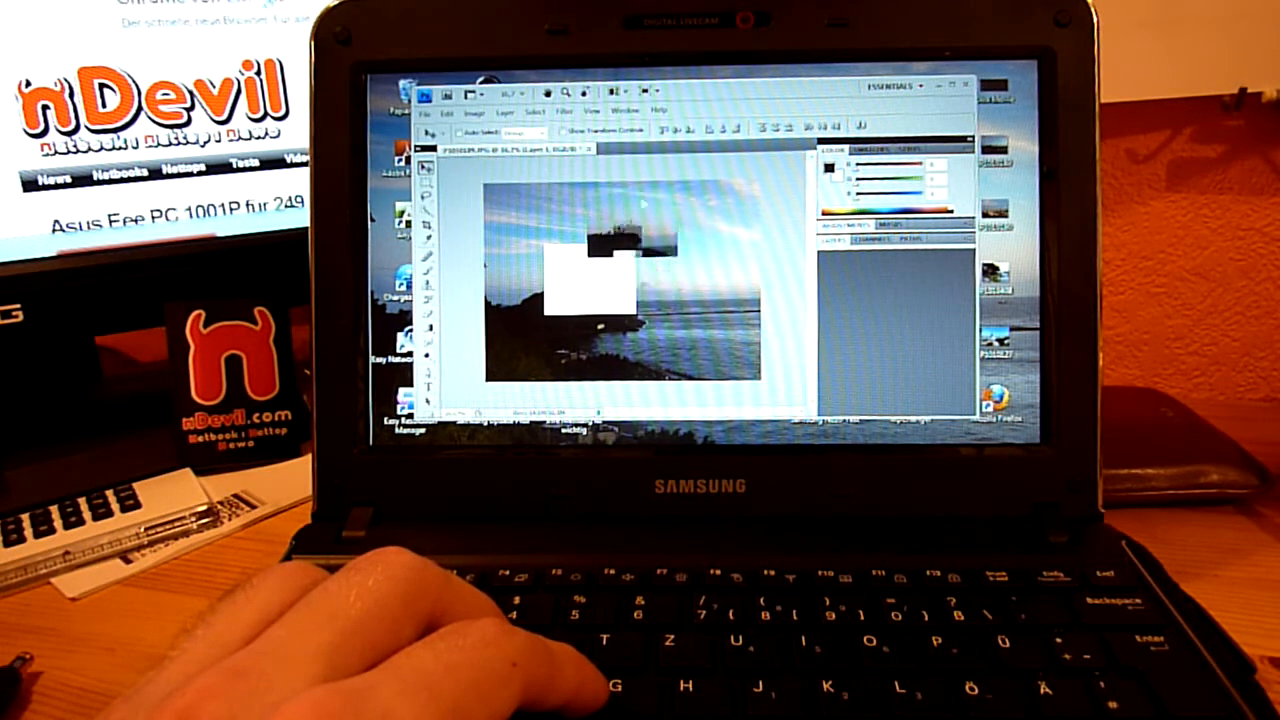